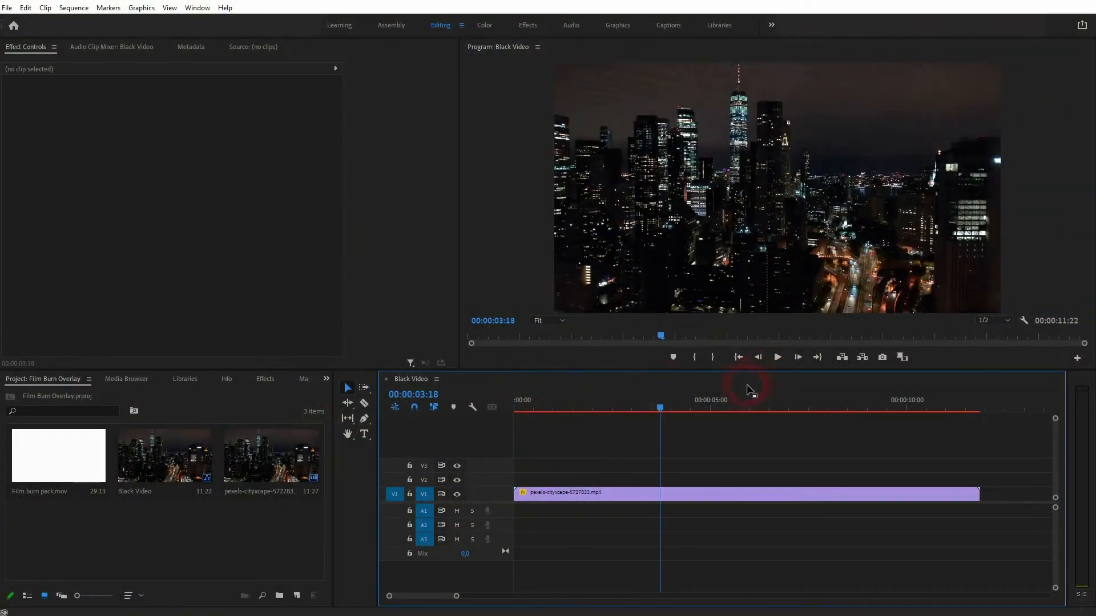
Step: Preview the night cityscape footage and park the playhead at the sequence start
{"action": "left_click", "coordinate": [798, 358]}
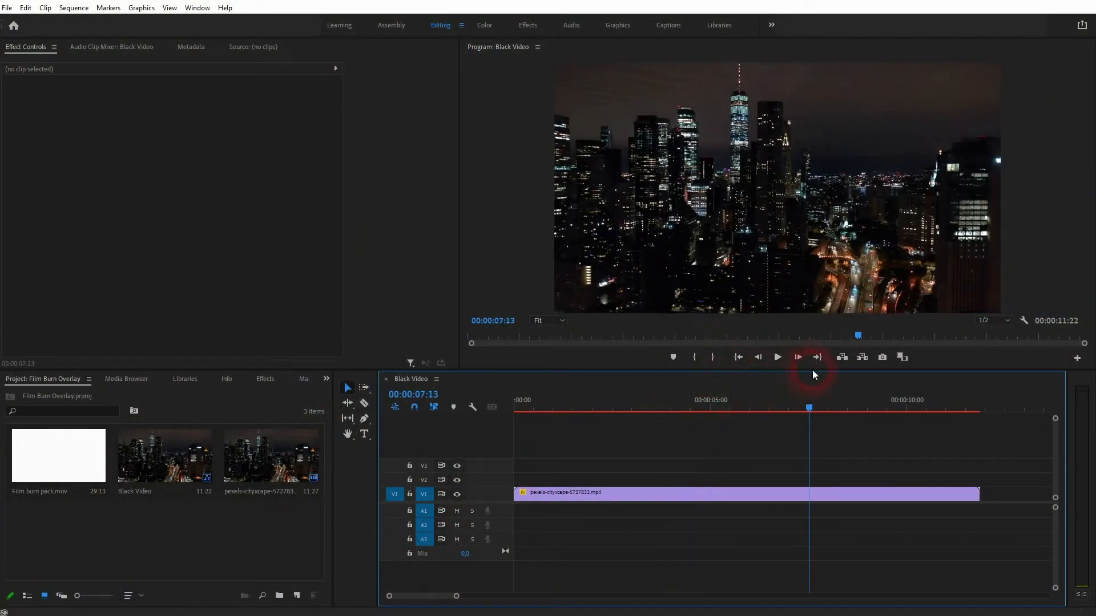
{"action": "left_click", "coordinate": [738, 357]}
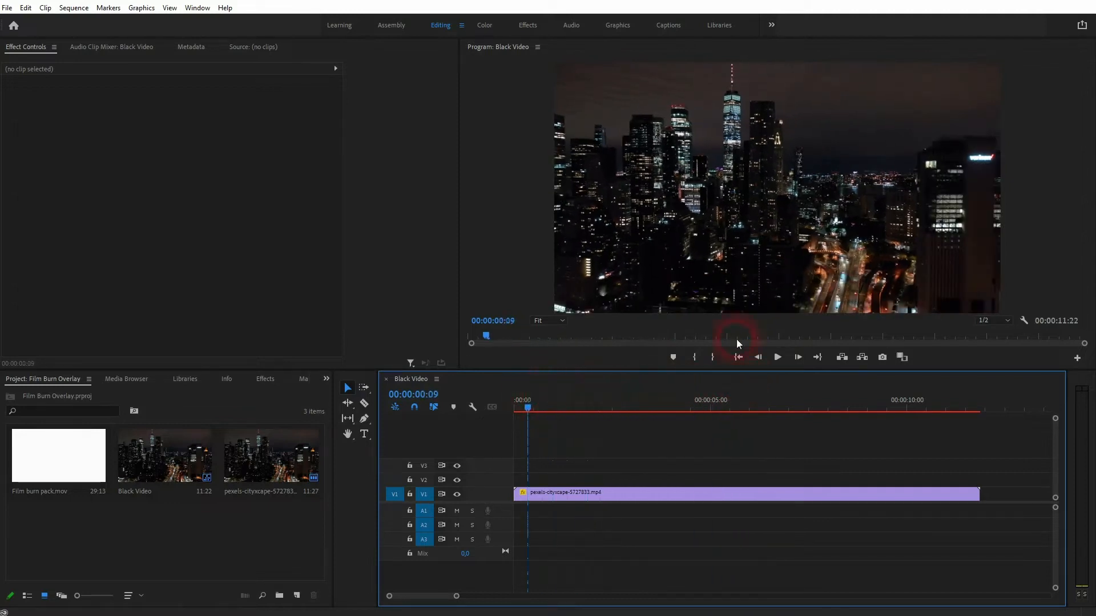
{"action": "left_click", "coordinate": [523, 408]}
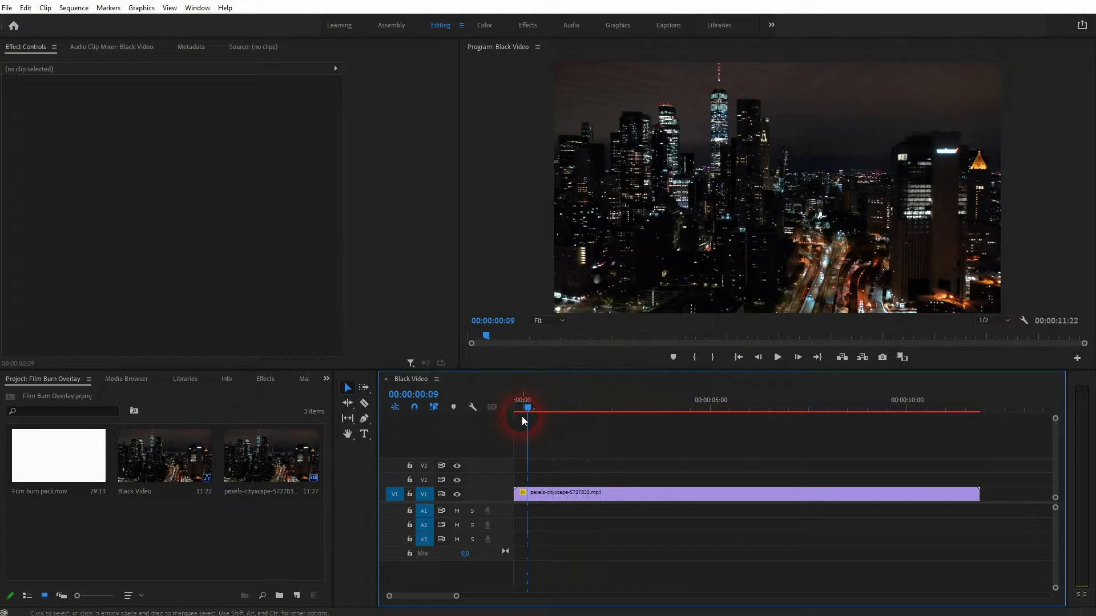
{"action": "left_click", "coordinate": [516, 408]}
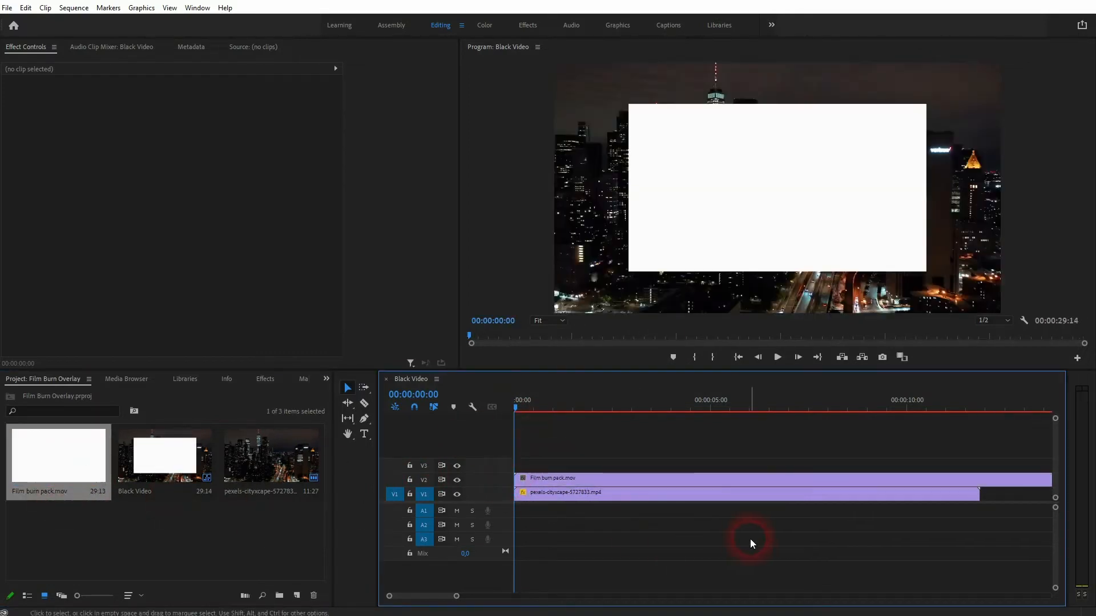
{"action": "mouse_move", "coordinate": [717, 154]}
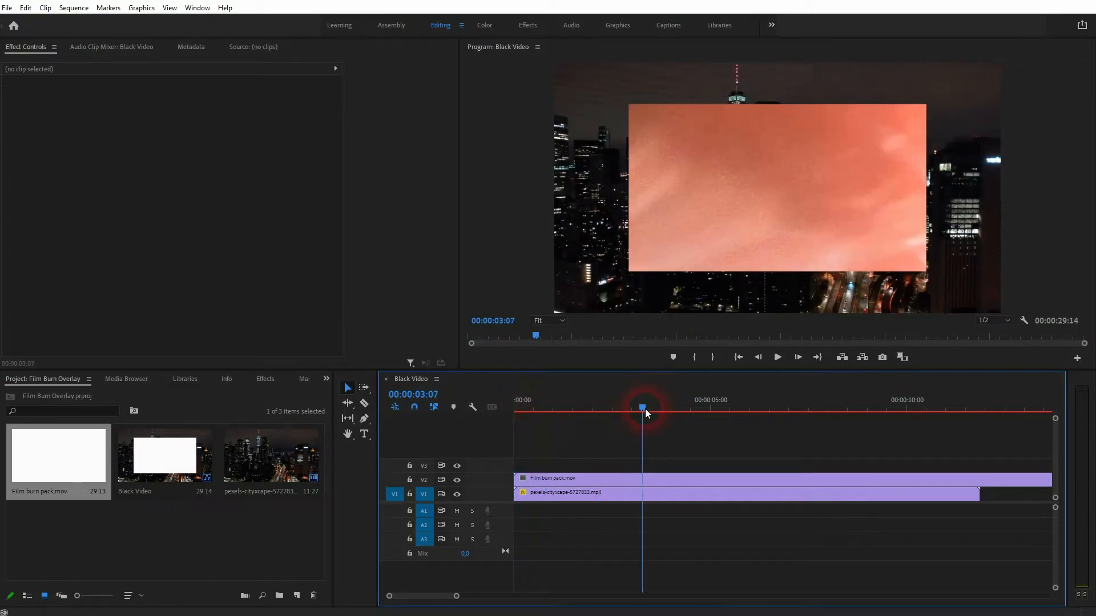
Step: Scale the film burn clip on V2 to 150 so the burn texture fills the frame
{"action": "left_click", "coordinate": [664, 480]}
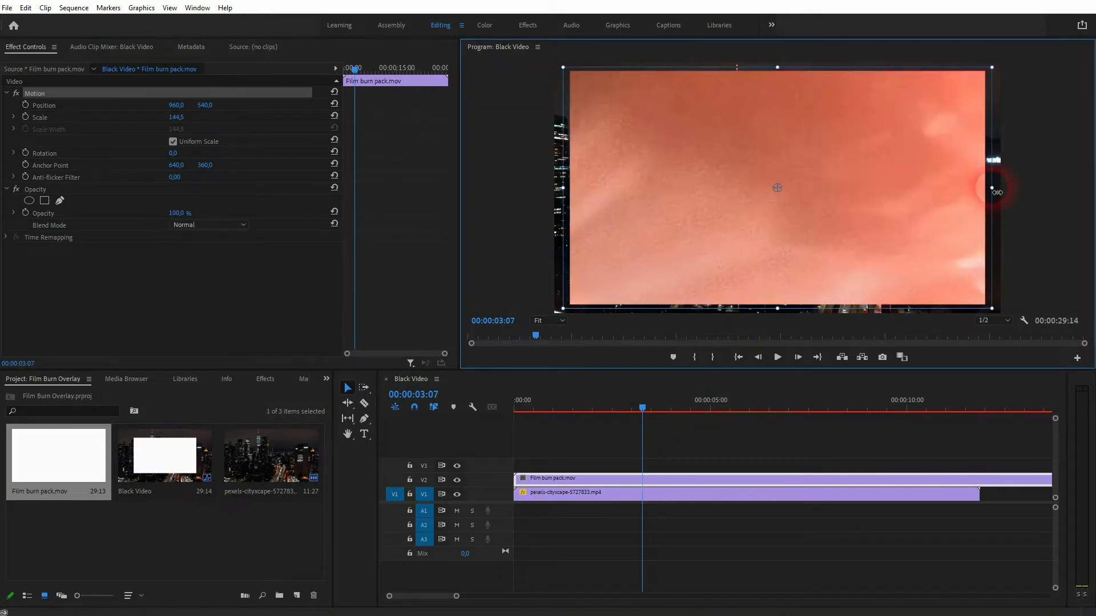
{"action": "left_click_drag", "start_coordinate": [176, 117], "coordinate": [184, 116]}
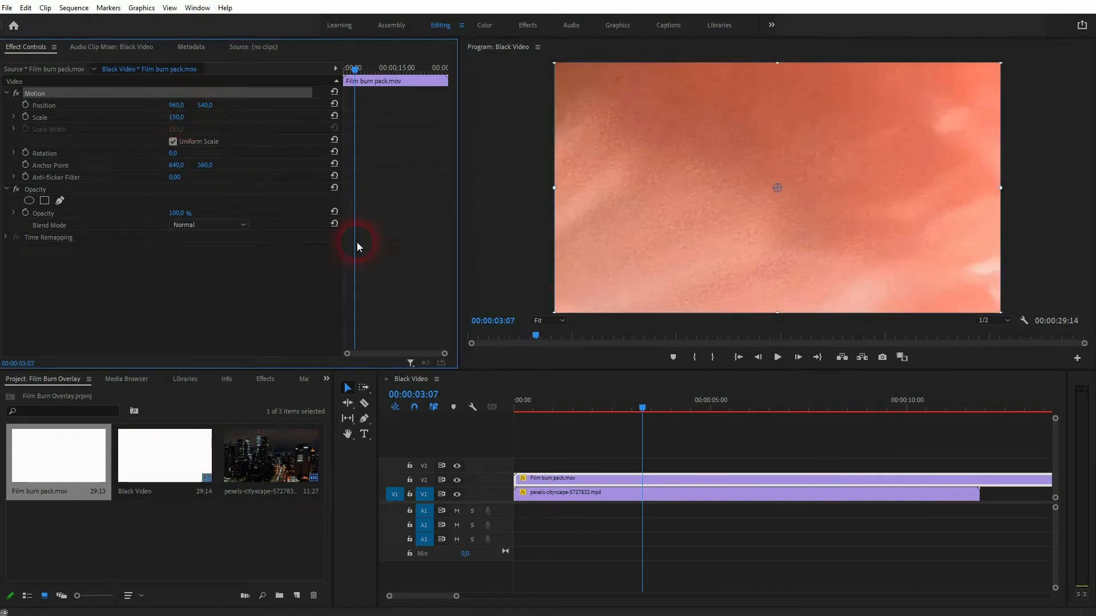
{"action": "left_click", "coordinate": [678, 447]}
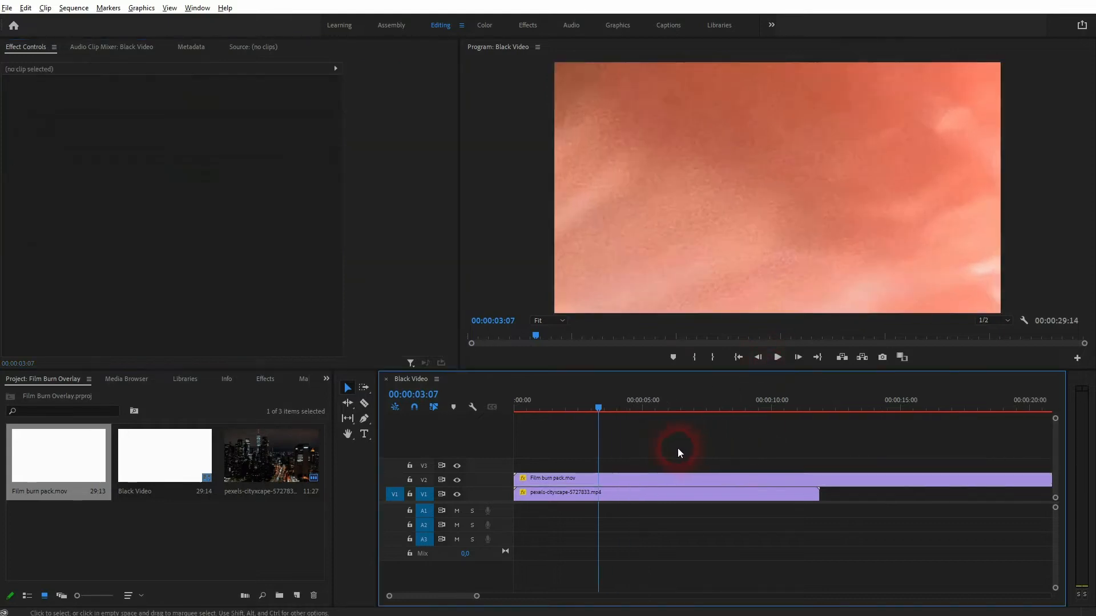
Step: Select and rearrange the film burn pieces on the overlay track
{"action": "scroll", "scroll_direction": "down", "scroll_amount": 3}
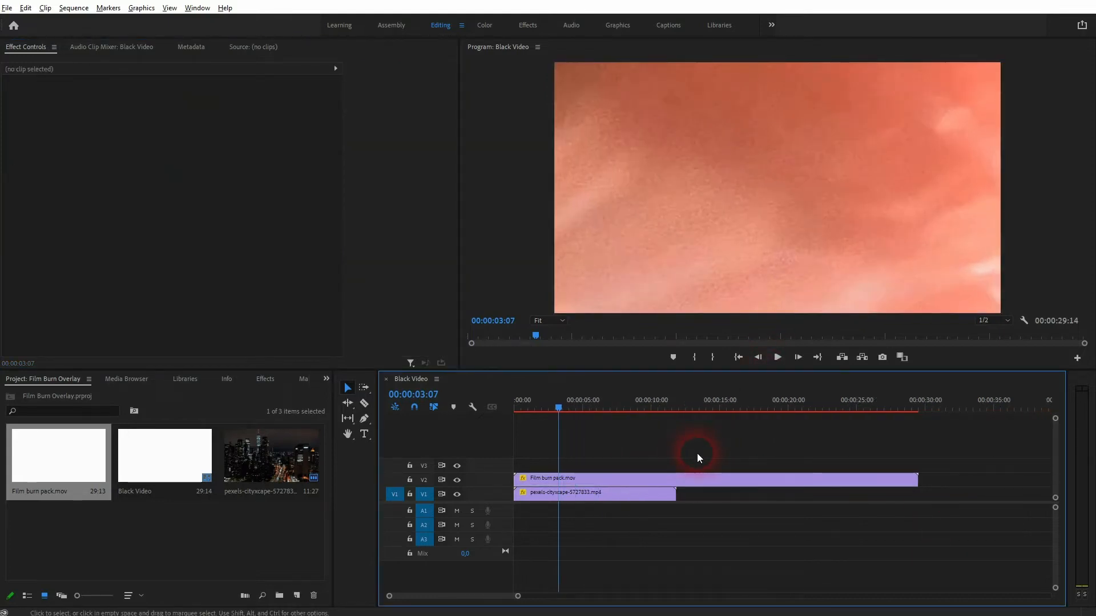
{"action": "left_click", "coordinate": [708, 479]}
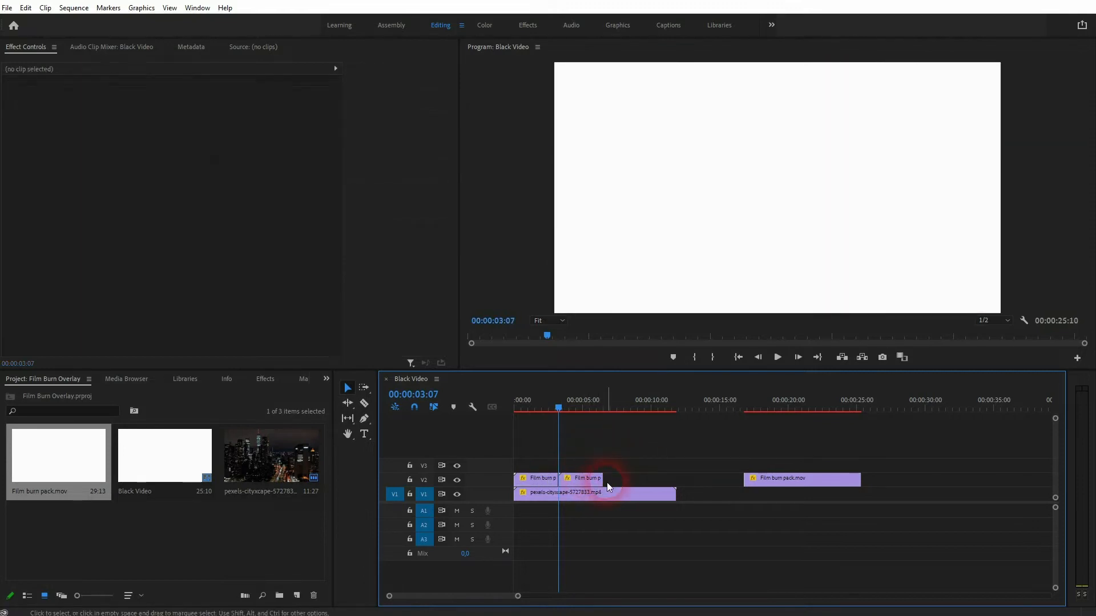
{"action": "left_click", "coordinate": [580, 480]}
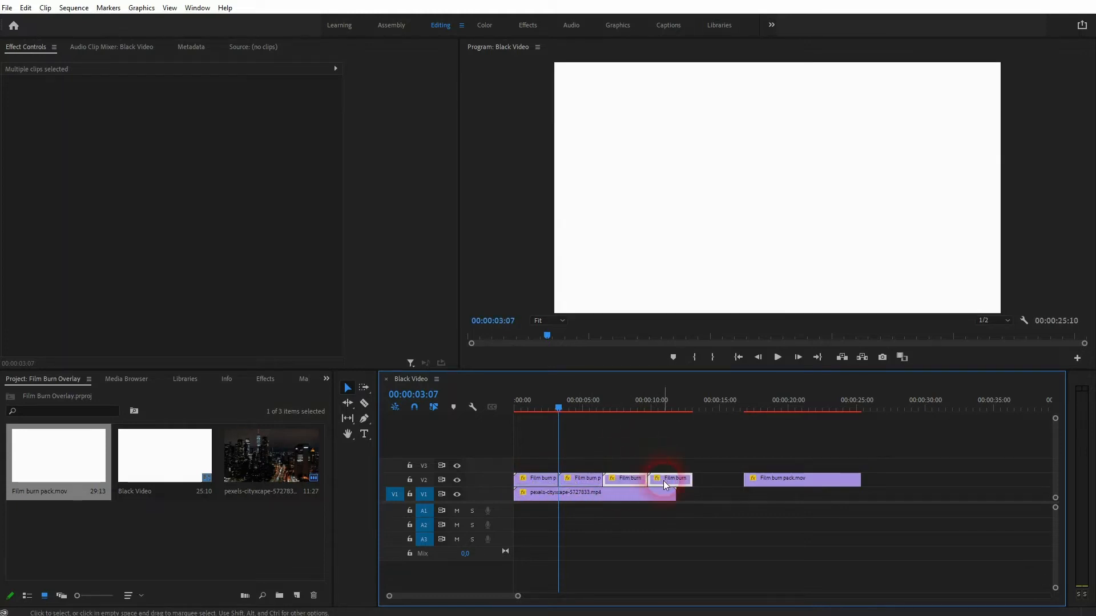
{"action": "left_click", "coordinate": [671, 480]}
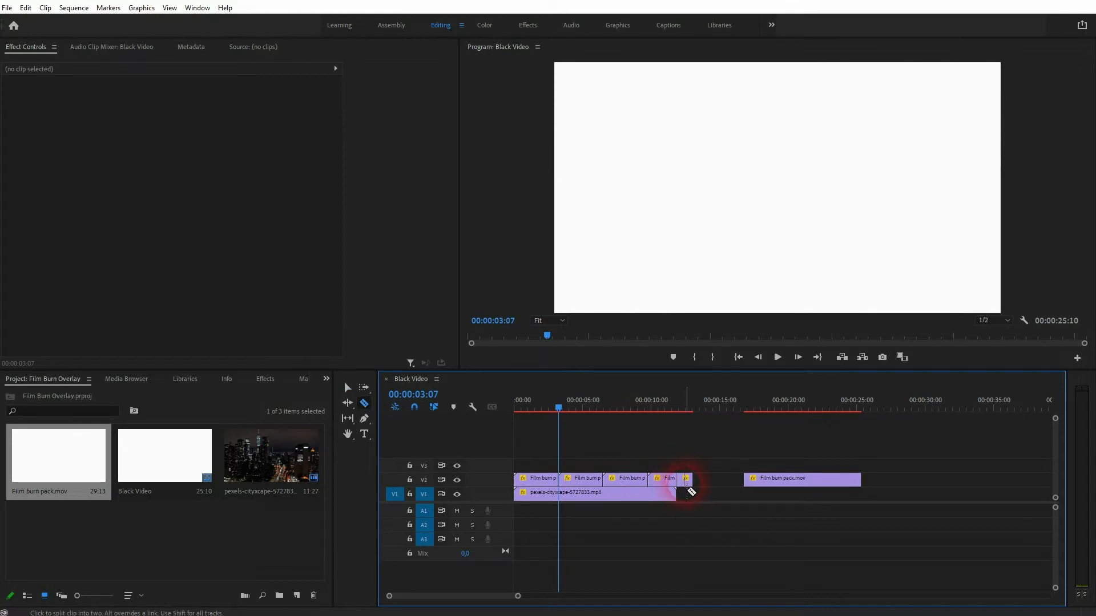
Step: Razor the overlay at the cityscape clip's end and delete the leftover film burn pieces
{"action": "left_click", "coordinate": [347, 387]}
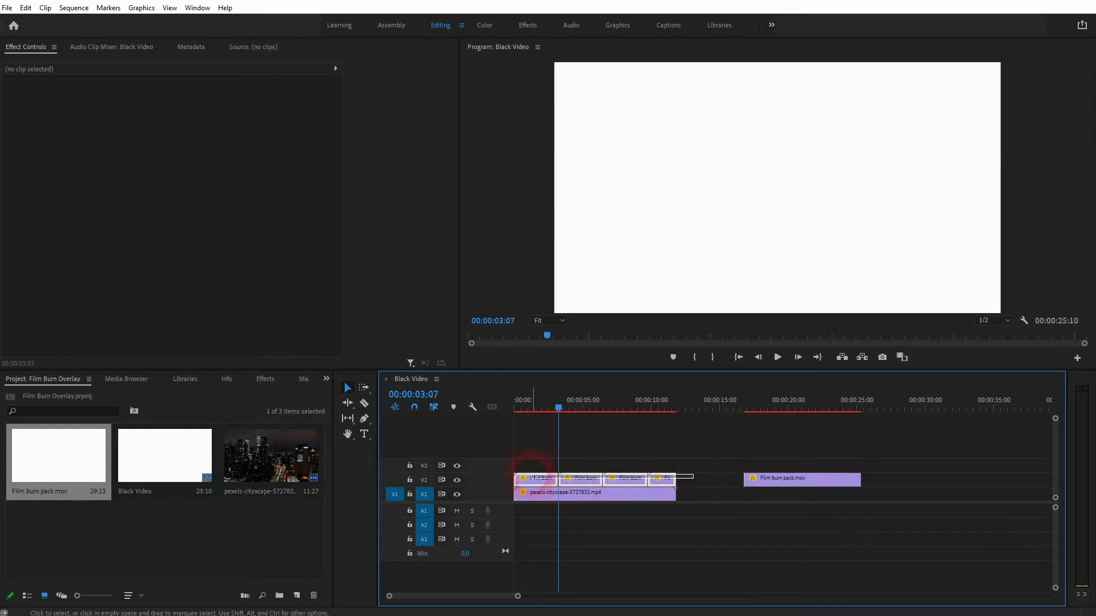
{"action": "left_click", "coordinate": [760, 503]}
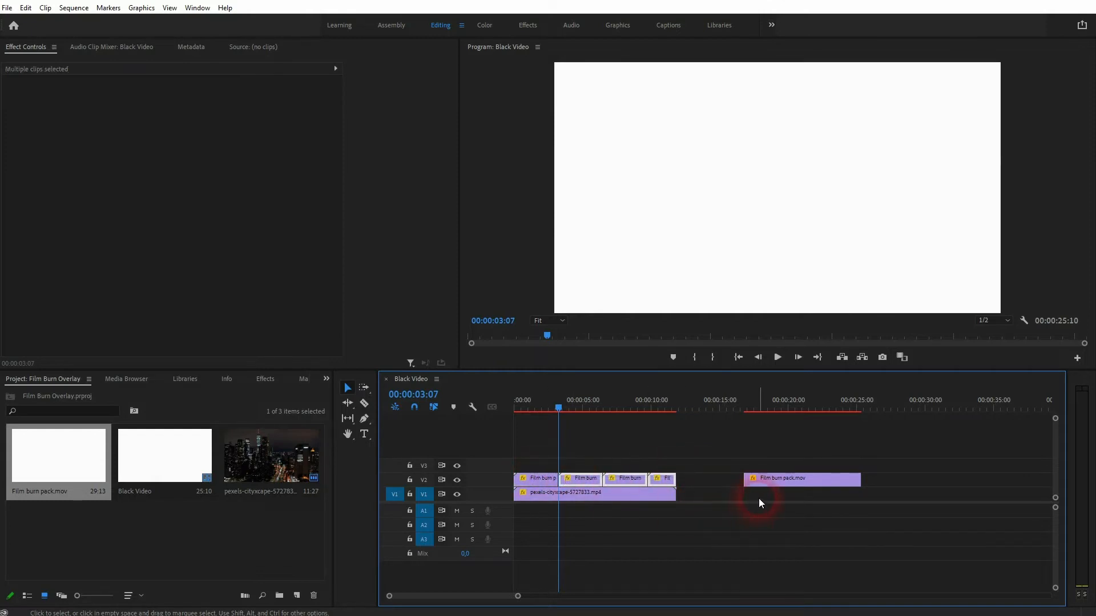
{"action": "left_click", "coordinate": [761, 504]}
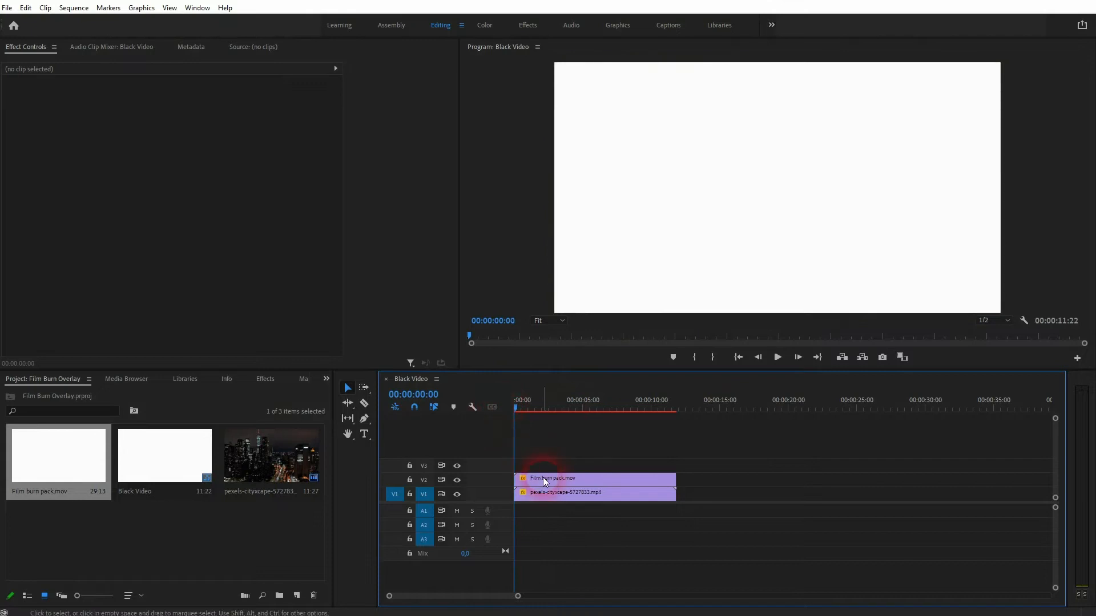
Step: Set the film burn overlay's blend mode to Multiply and return the playhead to the start
{"action": "left_click", "coordinate": [594, 478]}
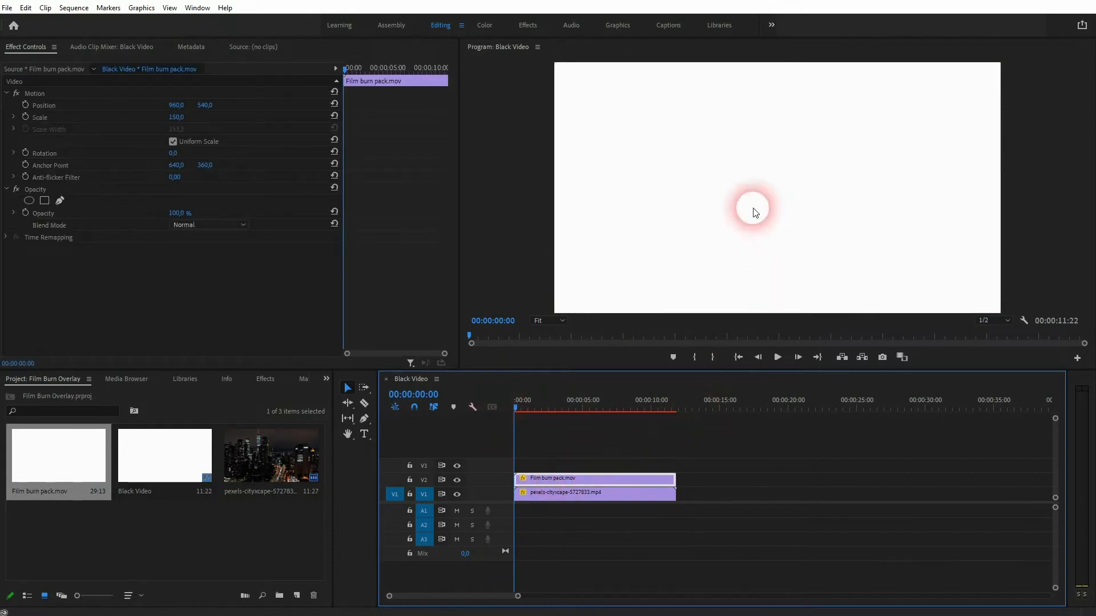
{"action": "left_click", "coordinate": [197, 8]}
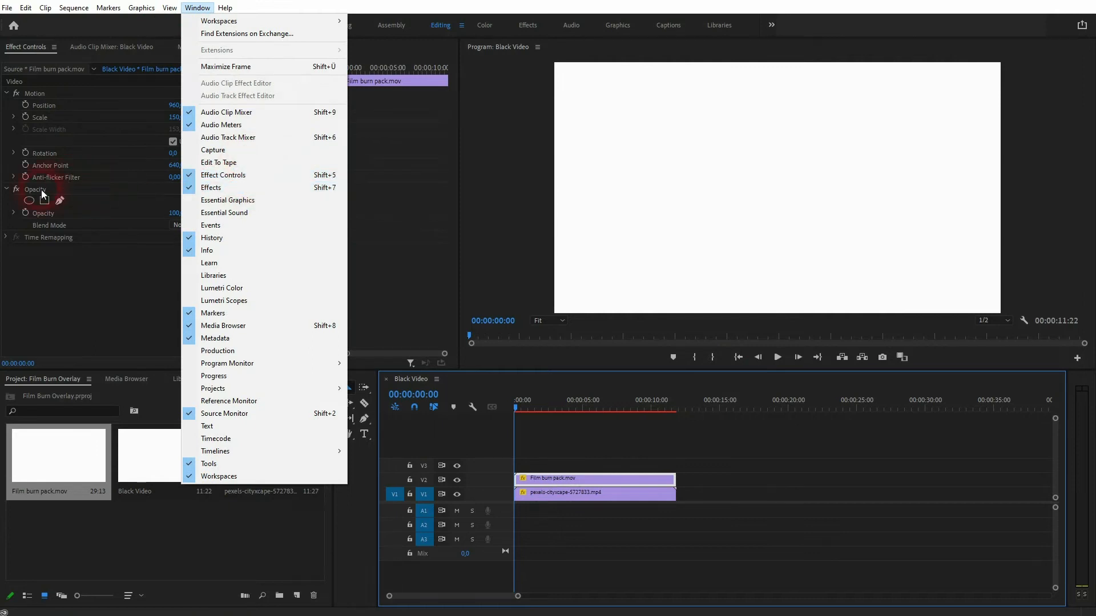
{"action": "left_click", "coordinate": [212, 224]}
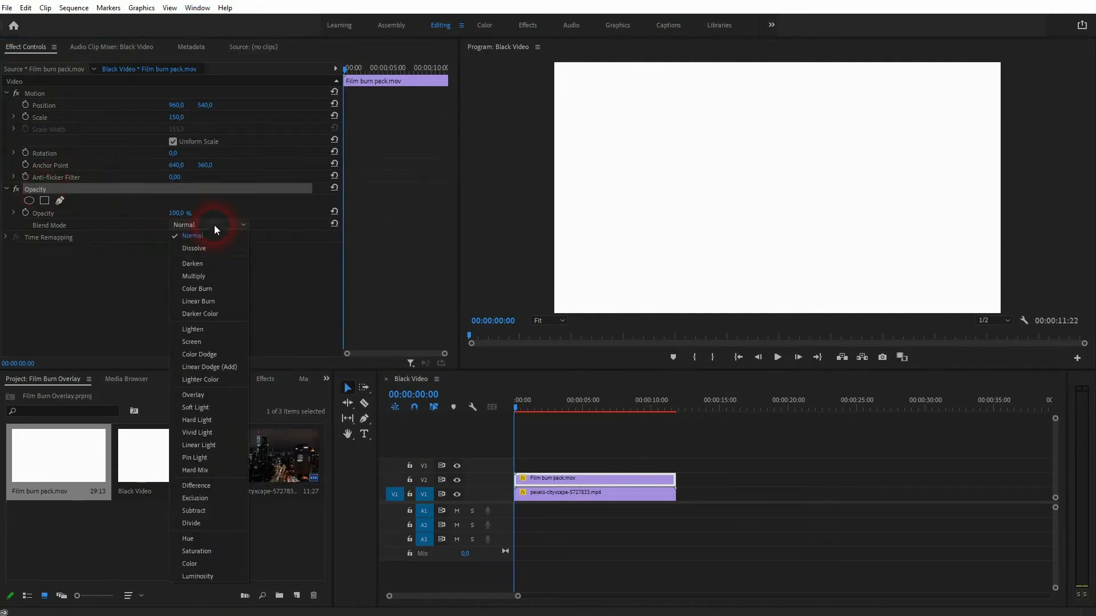
{"action": "mouse_move", "coordinate": [219, 276]}
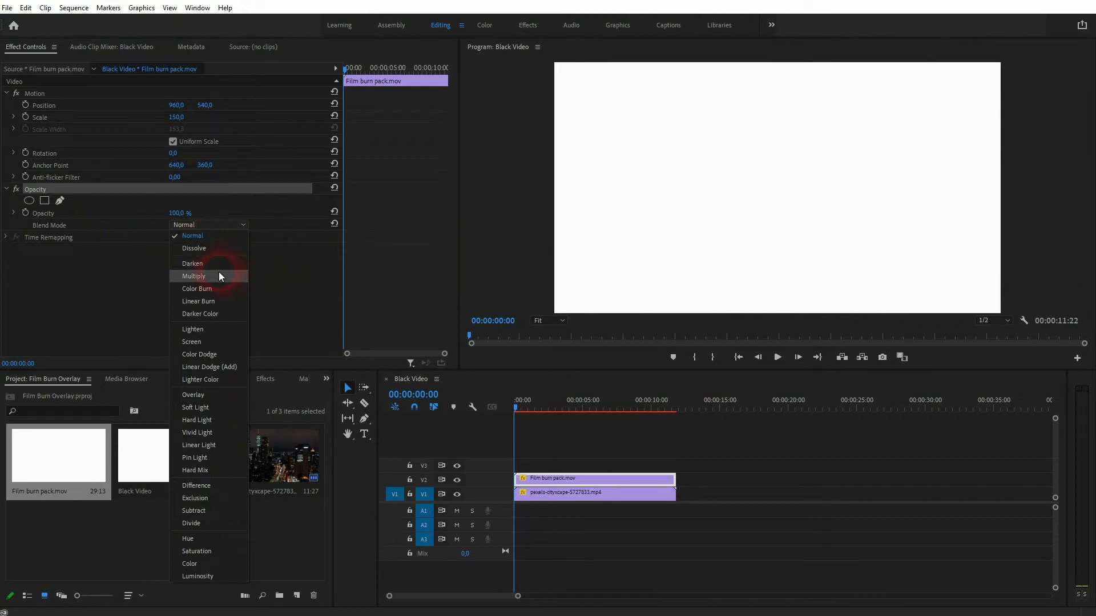
{"action": "left_click", "coordinate": [193, 276]}
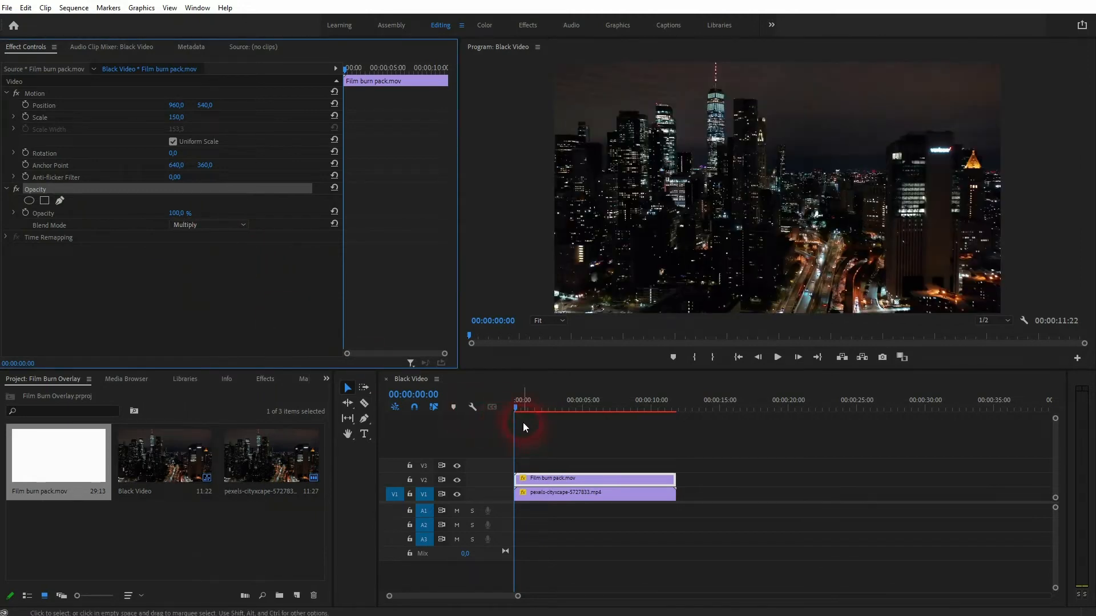
{"action": "left_click", "coordinate": [581, 409]}
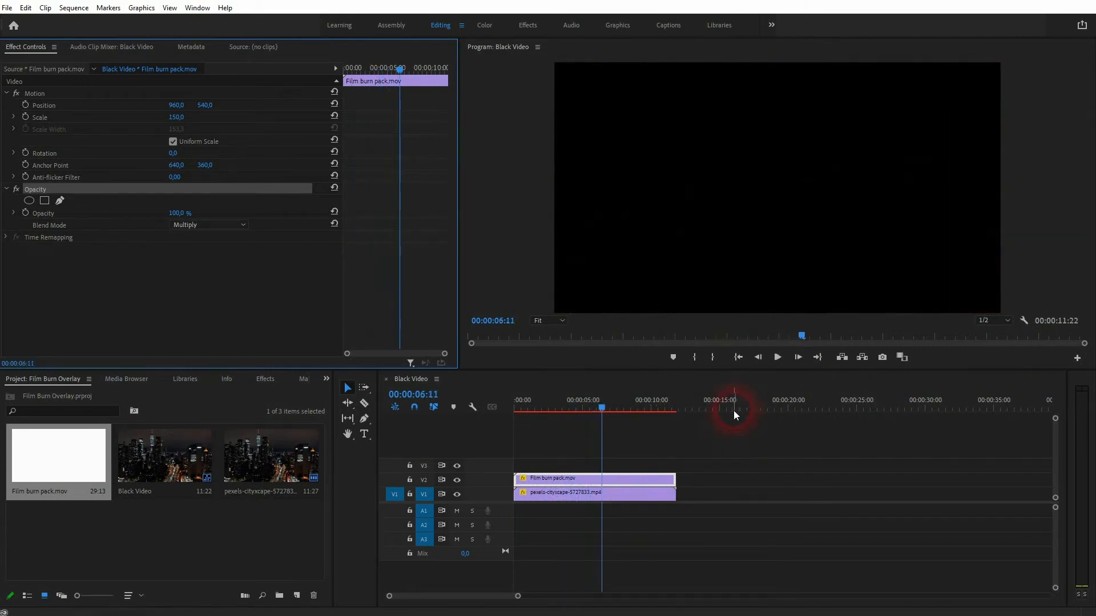
Step: Scrub and play back the blended overlay to find a cut point around four seconds
{"action": "left_click", "coordinate": [208, 224]}
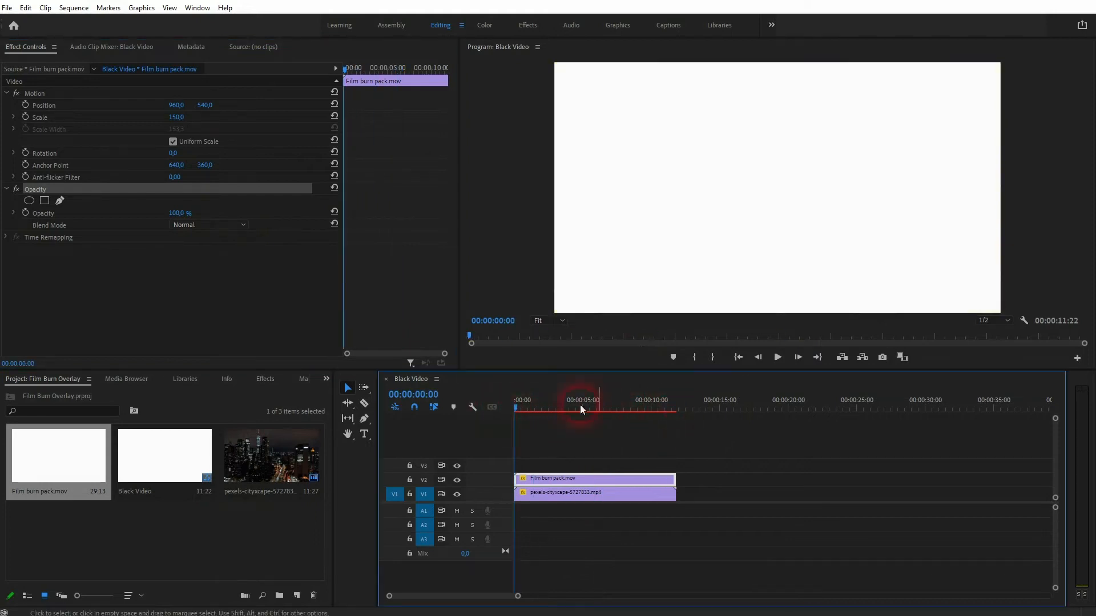
{"action": "left_click", "coordinate": [592, 407]}
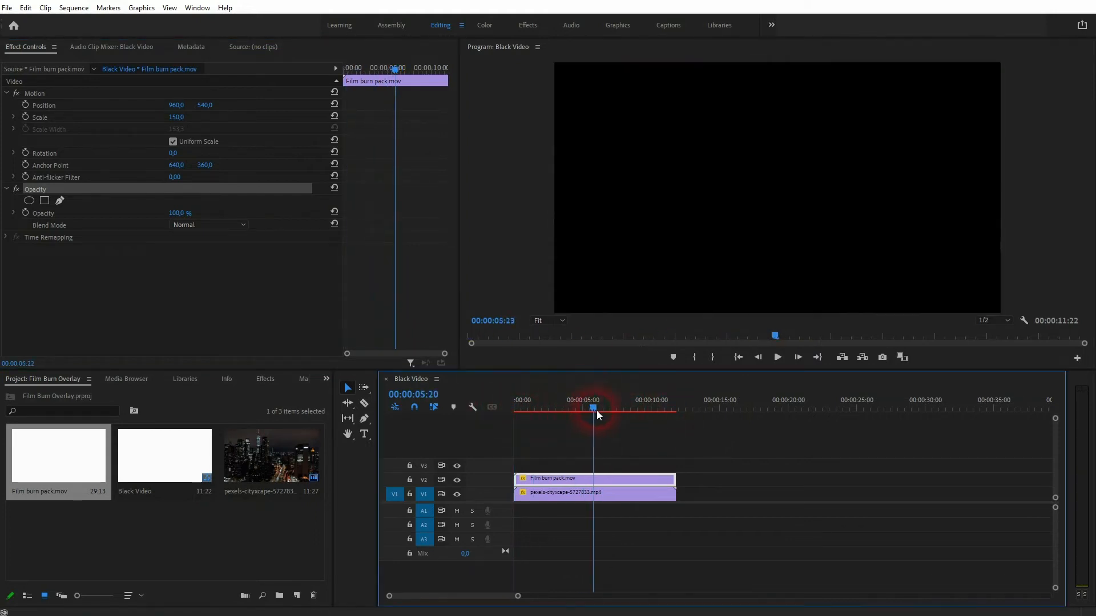
{"action": "left_click", "coordinate": [596, 406]}
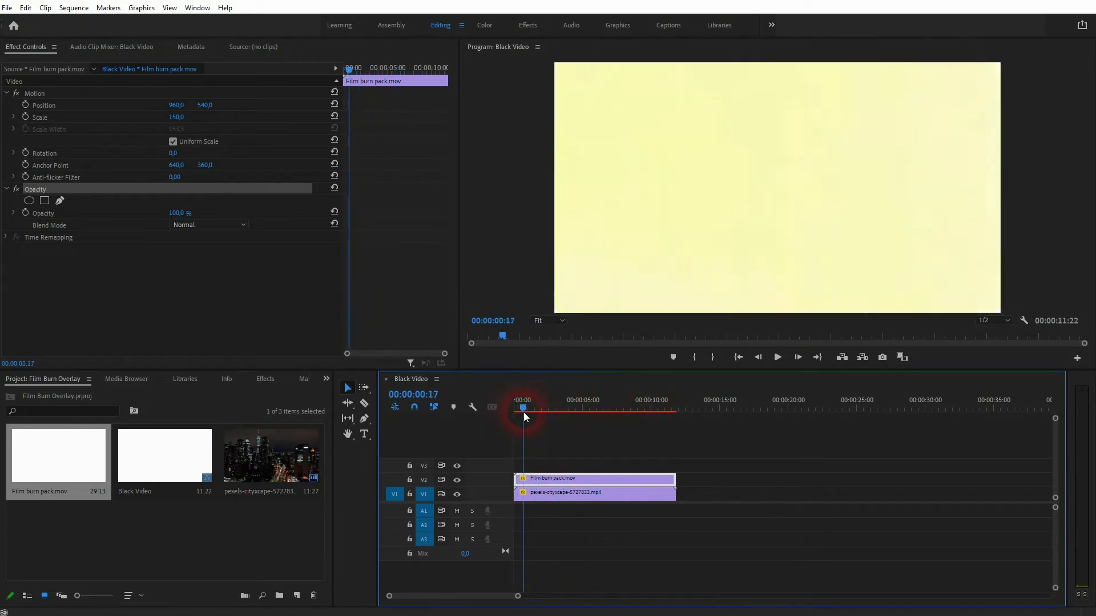
{"action": "left_click", "coordinate": [777, 358]}
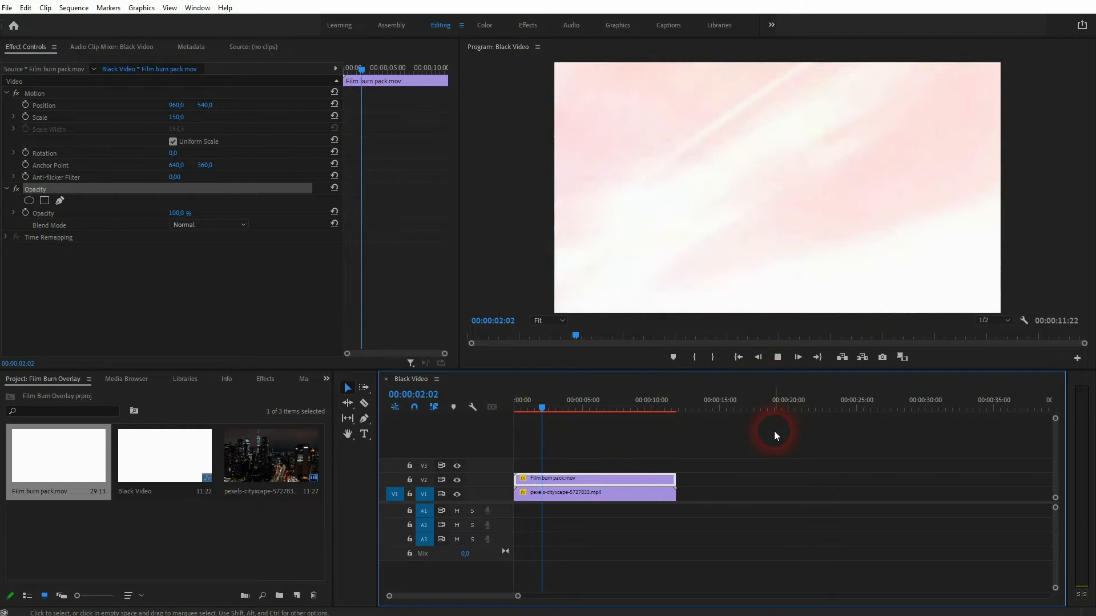
Step: Split the film burn overlay into two pieces near 00:00:04:02 with the Razor tool
{"action": "left_click", "coordinate": [568, 408]}
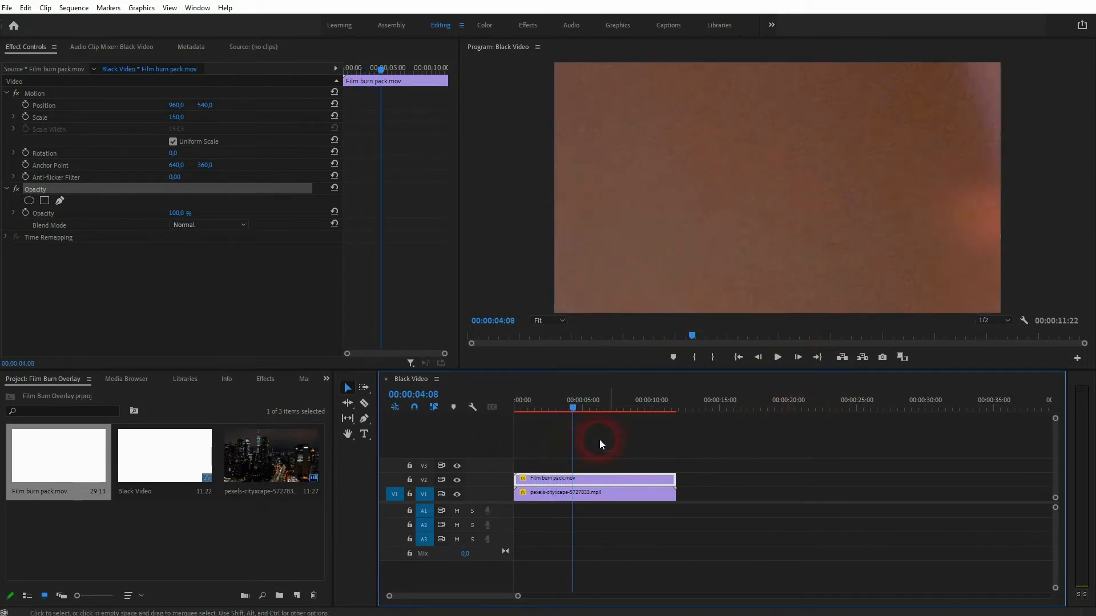
{"action": "left_click", "coordinate": [568, 399]}
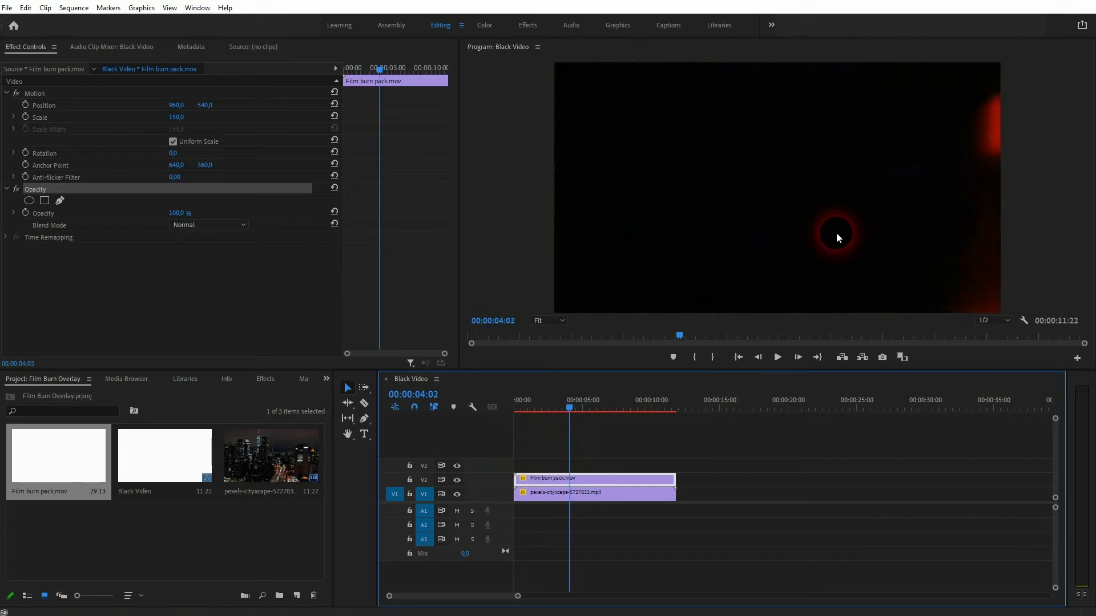
{"action": "left_click", "coordinate": [569, 409]}
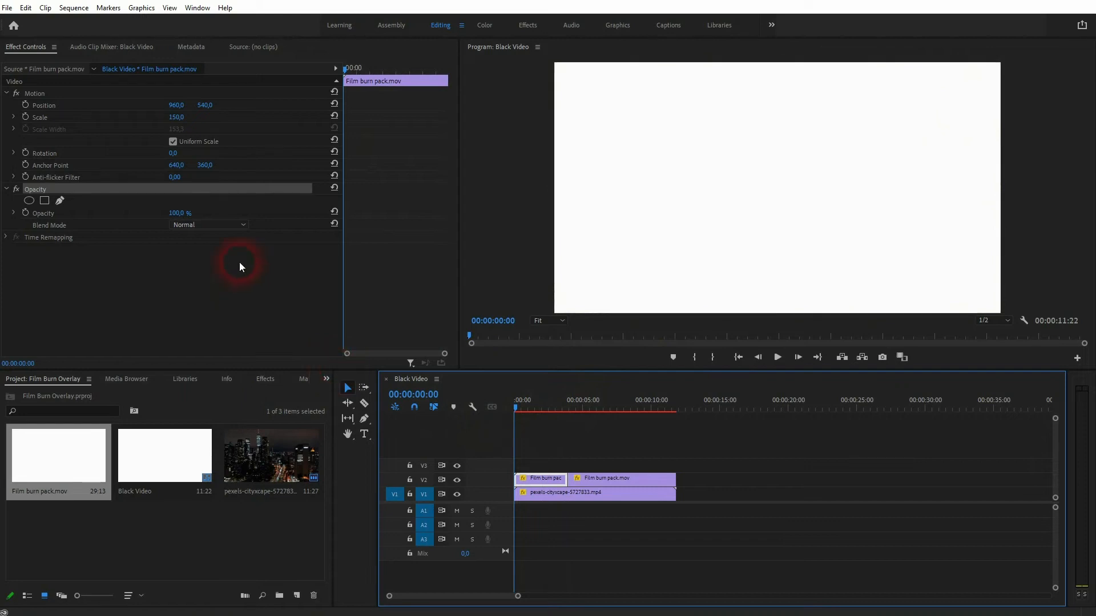
Step: Blend the first film burn piece with Multiply and the second with Screen
{"action": "left_click", "coordinate": [207, 225]}
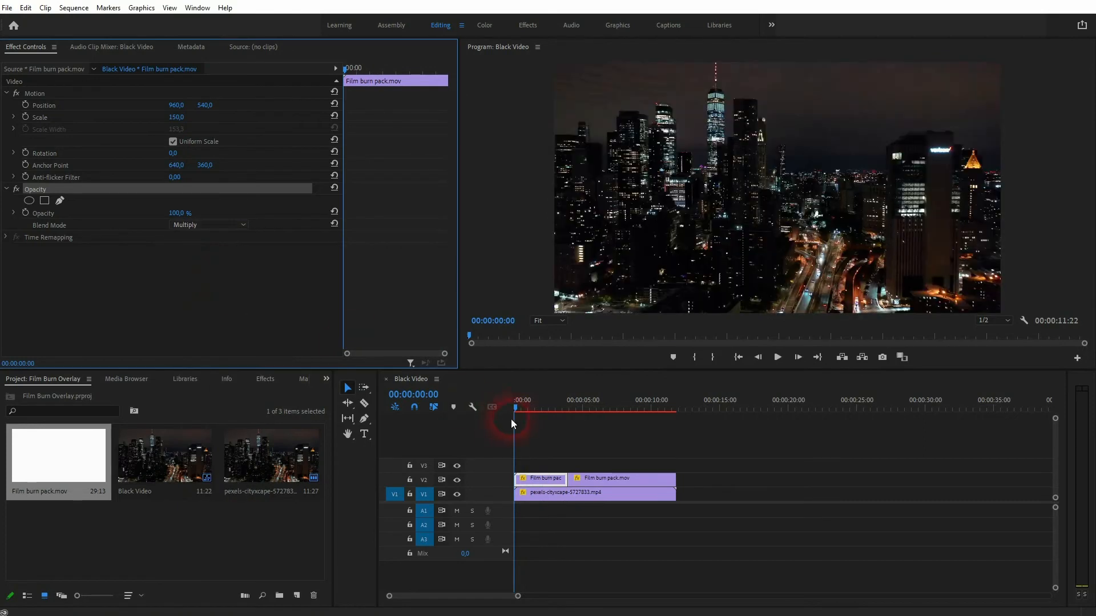
{"action": "left_click", "coordinate": [589, 408]}
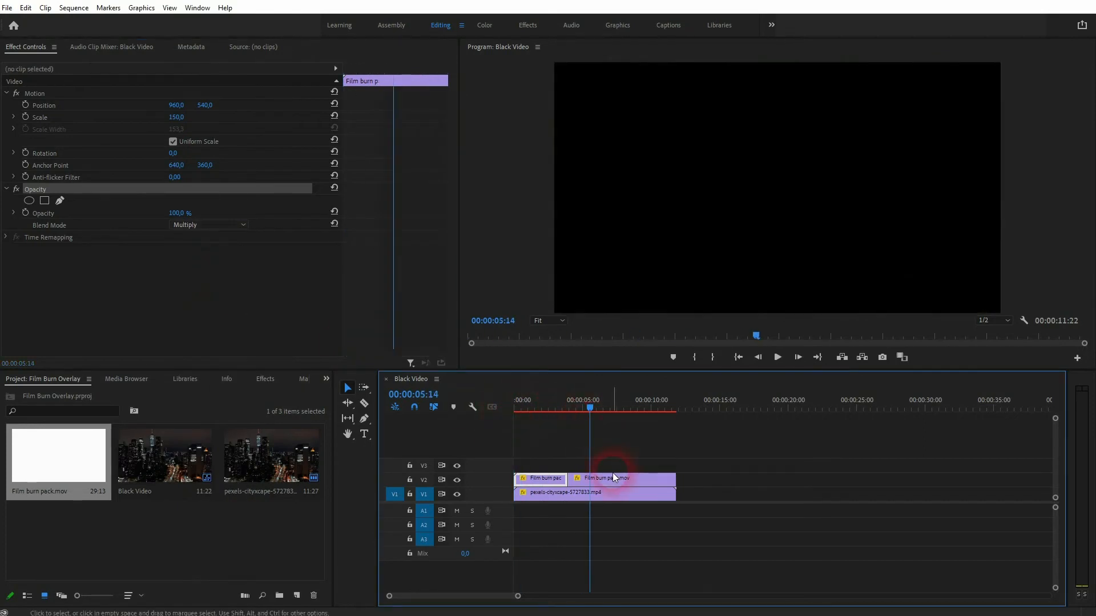
{"action": "left_click", "coordinate": [208, 225]}
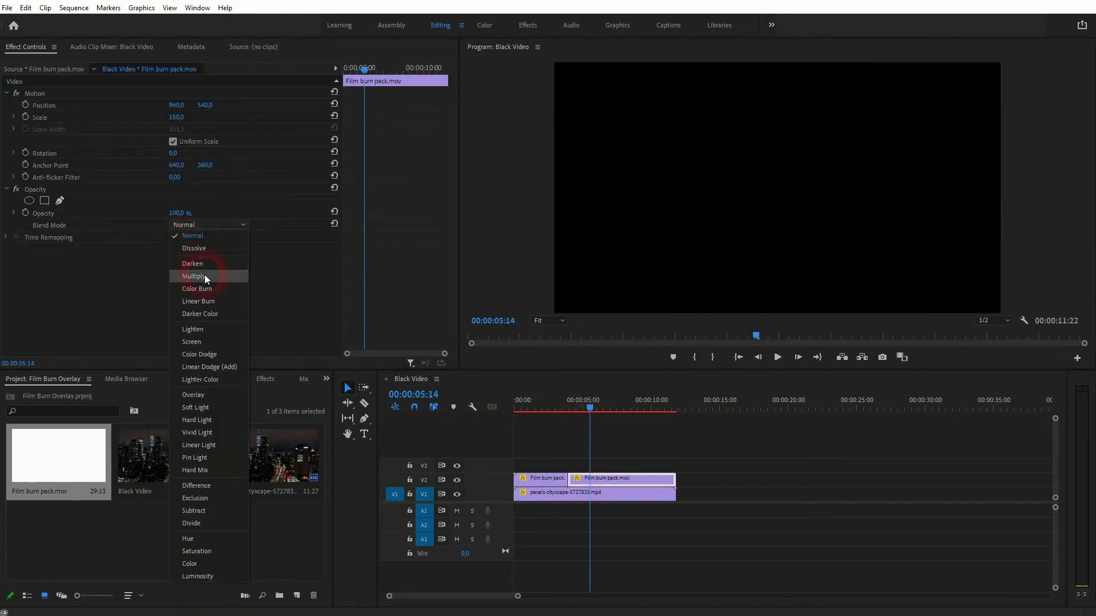
{"action": "left_click", "coordinate": [191, 341]}
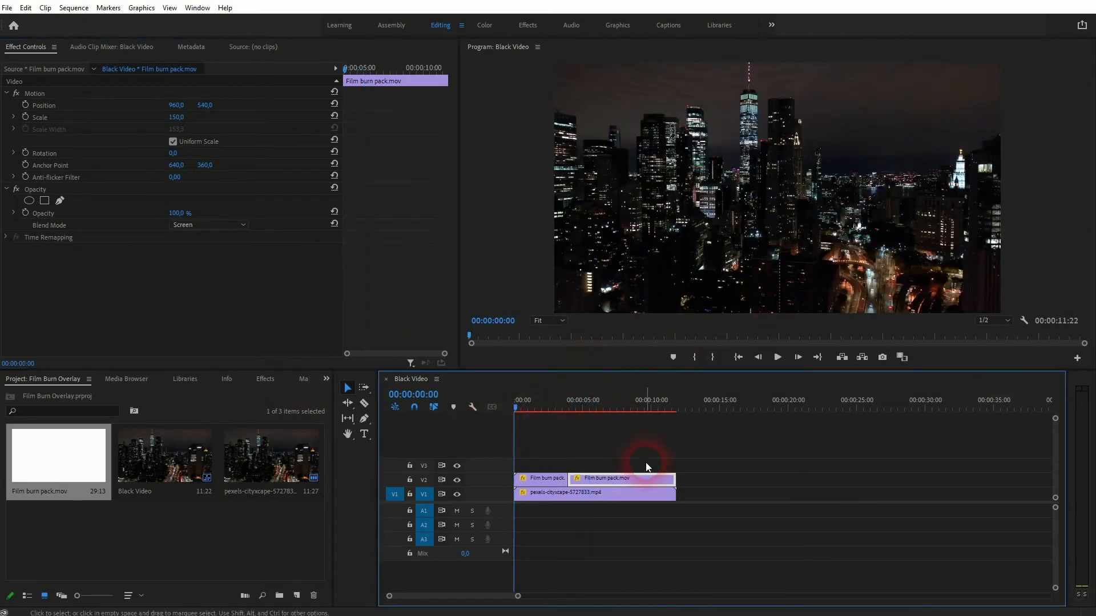
Step: Play back from the start to compare the Multiply and Screen burns over the city
{"action": "left_click", "coordinate": [776, 357]}
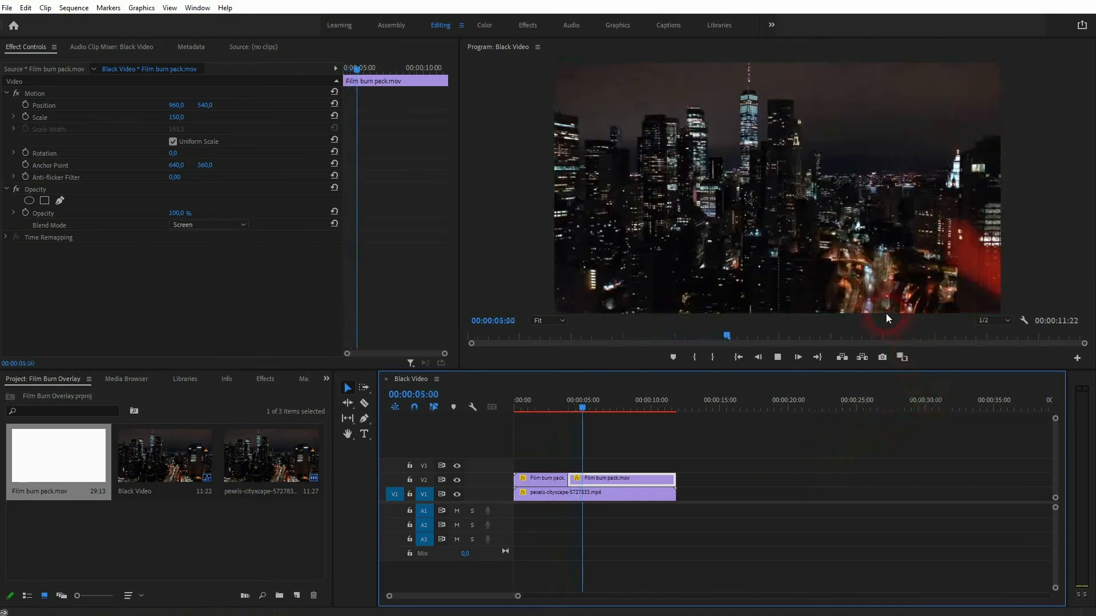
{"action": "left_click", "coordinate": [609, 409]}
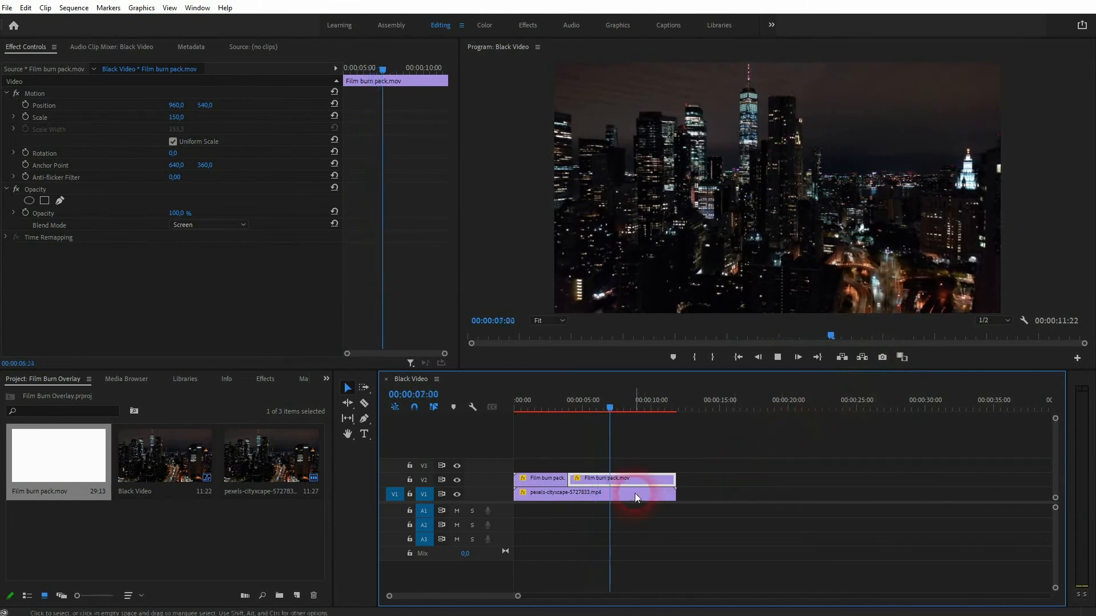
{"action": "left_click", "coordinate": [649, 409]}
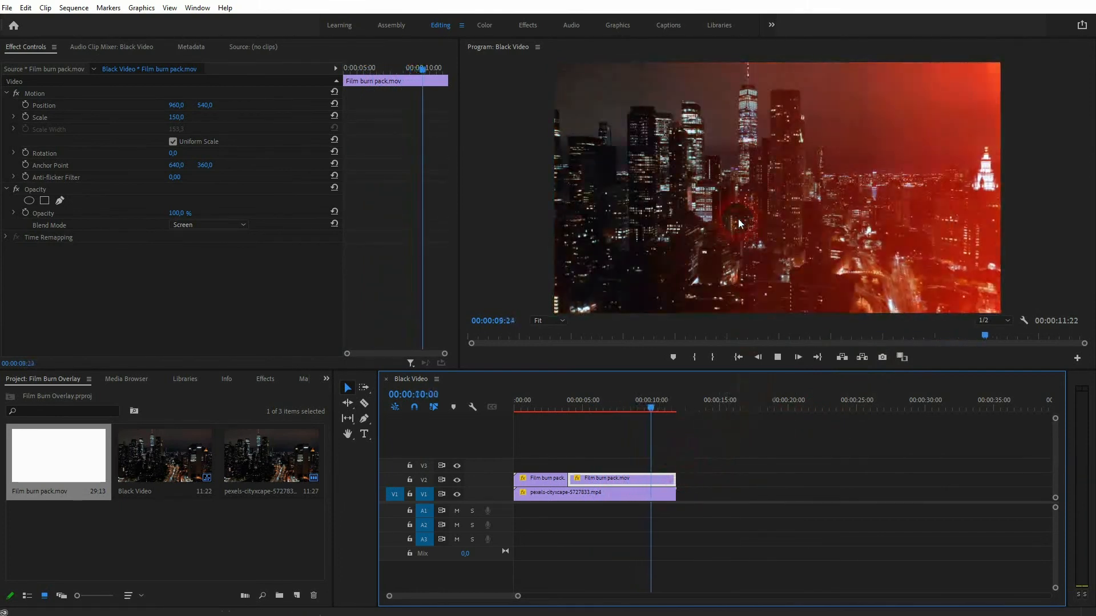
{"action": "left_click", "coordinate": [674, 400]}
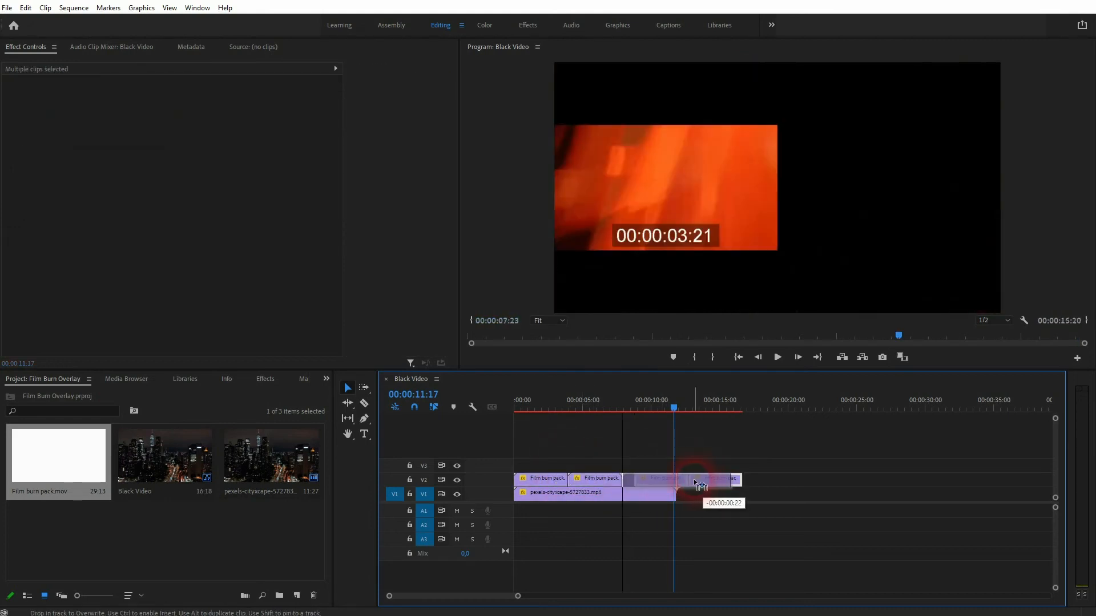
Step: Delete the Screen-blended film burn piece, keeping only the short Multiply piece on V2
{"action": "left_click", "coordinate": [748, 486]}
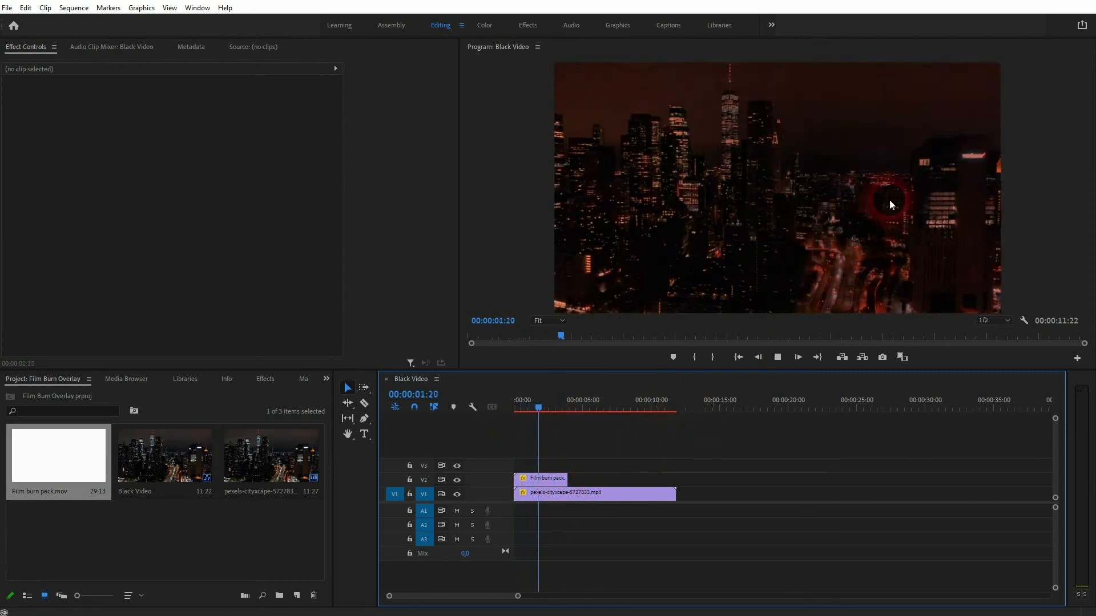
{"action": "left_click", "coordinate": [542, 478]}
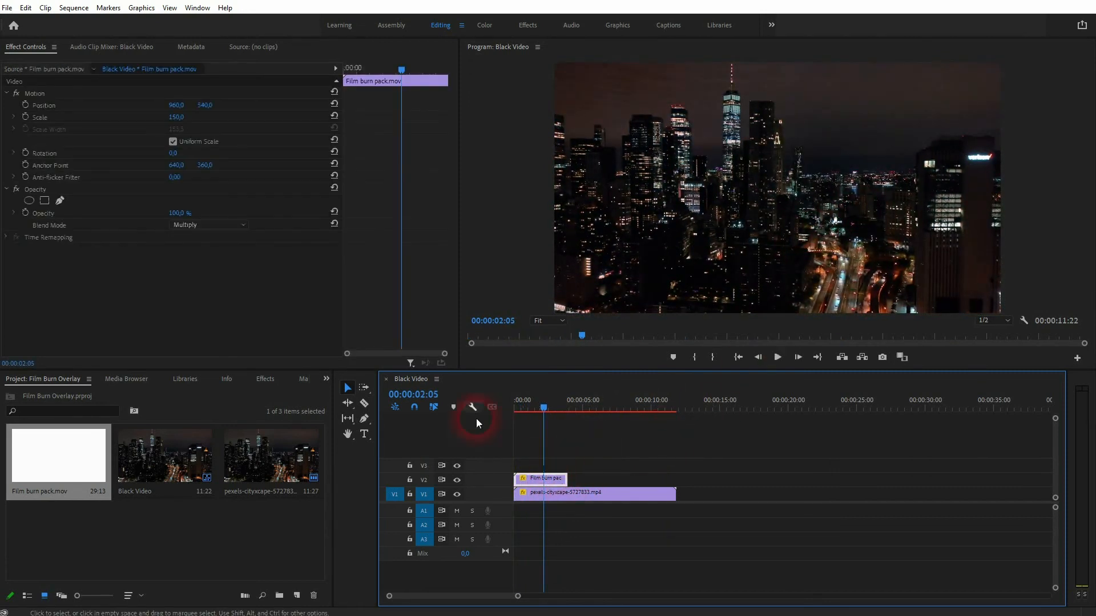
Step: Lower the Multiply film burn piece's opacity to 50 and preview it near the start
{"action": "double_click", "coordinate": [181, 214]}
{"action": "type", "text": "50"}
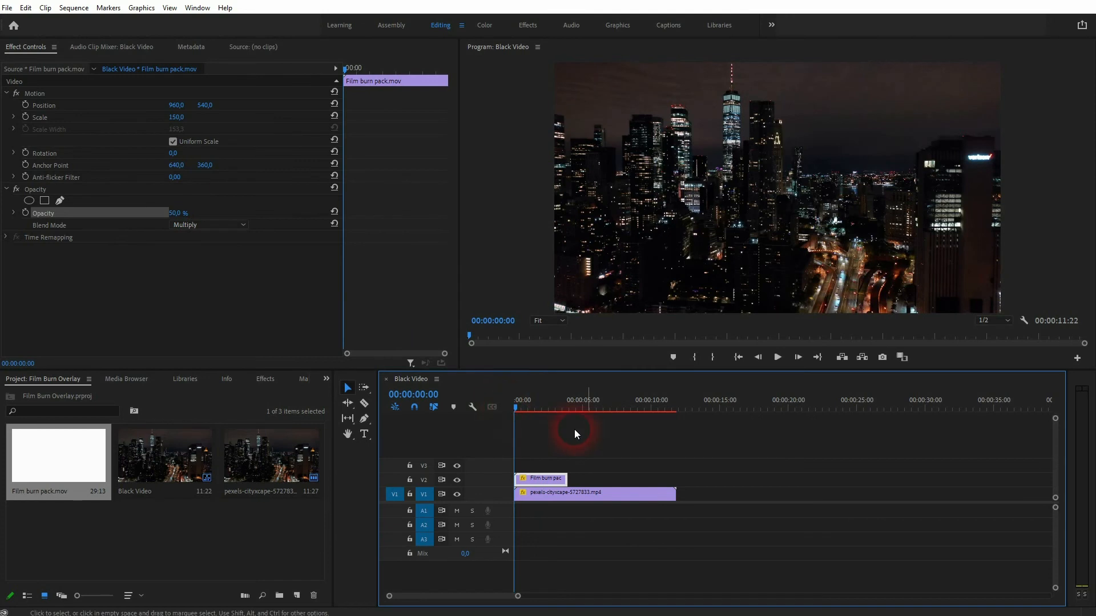
{"action": "left_click", "coordinate": [777, 357]}
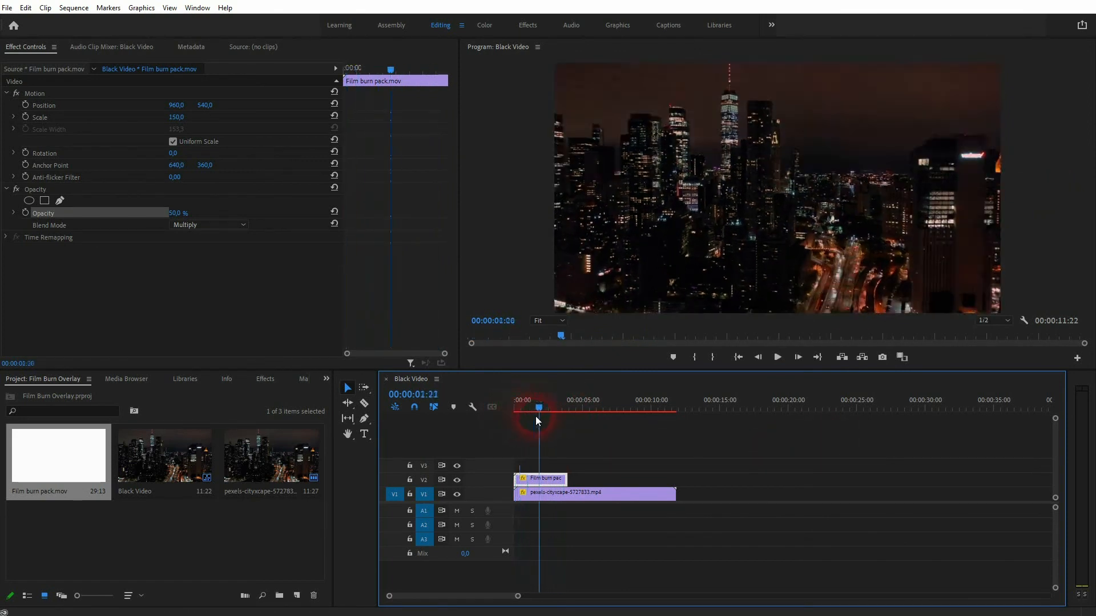
Step: Duplicate the film burn clip back-to-back on V2 starting a few seconds into the cityscape
{"action": "left_click", "coordinate": [554, 409]}
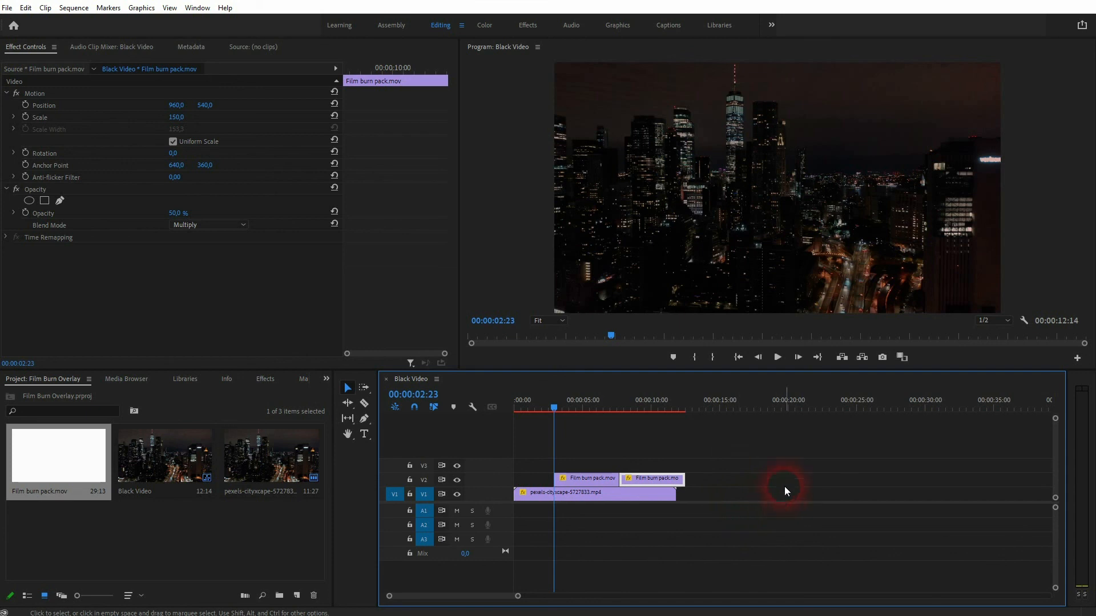
{"action": "mouse_move", "coordinate": [58, 456]}
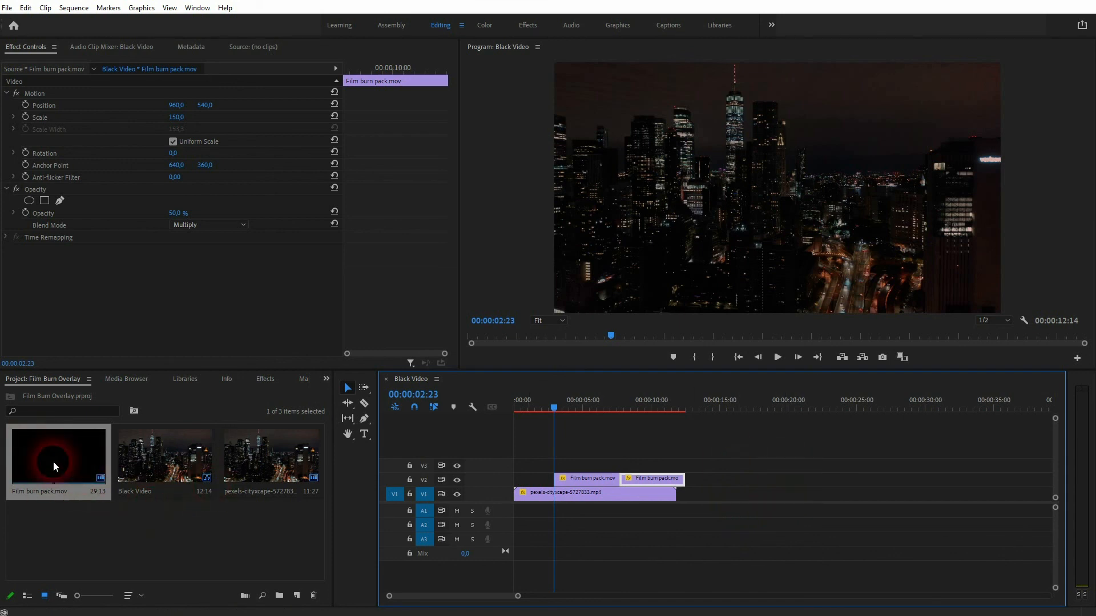